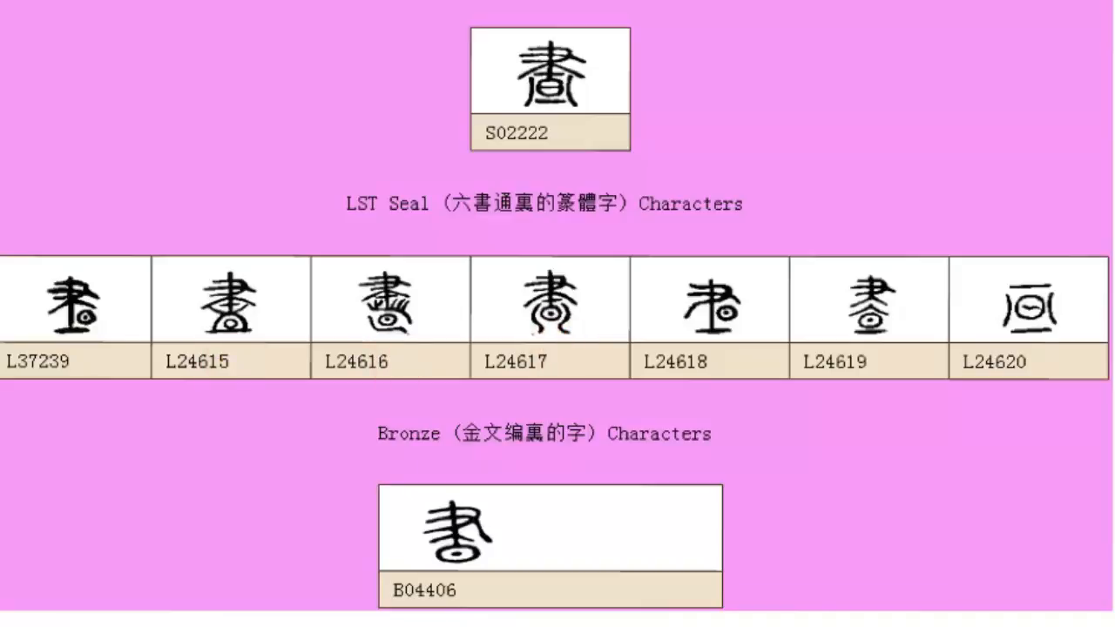
{"action": "left_click", "coordinate": [726, 341]}
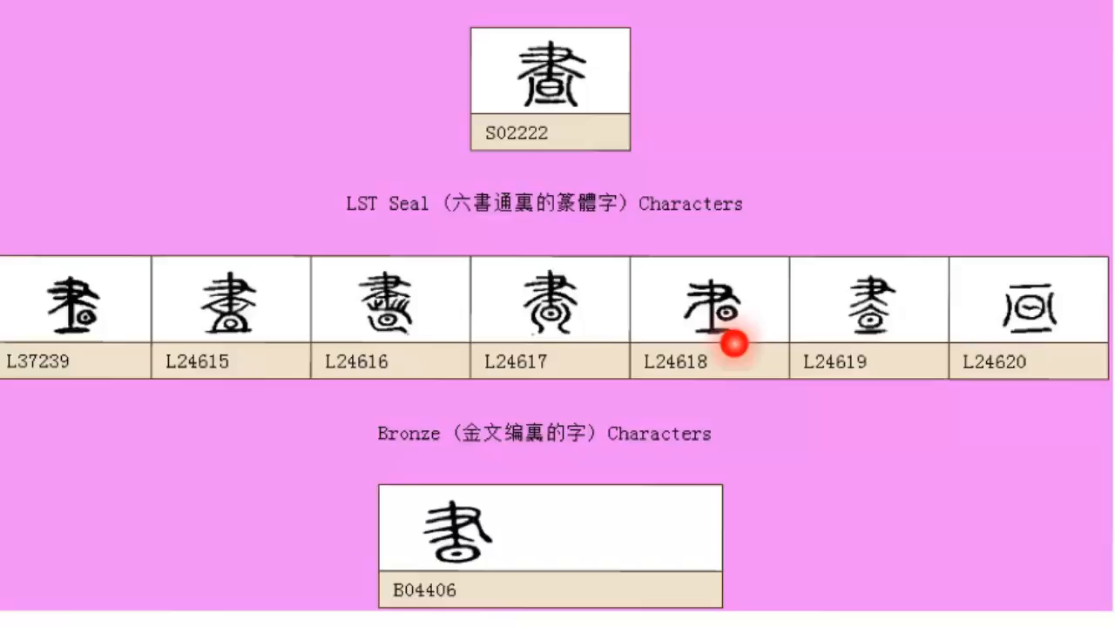
{"action": "mouse_move", "coordinate": [871, 342]}
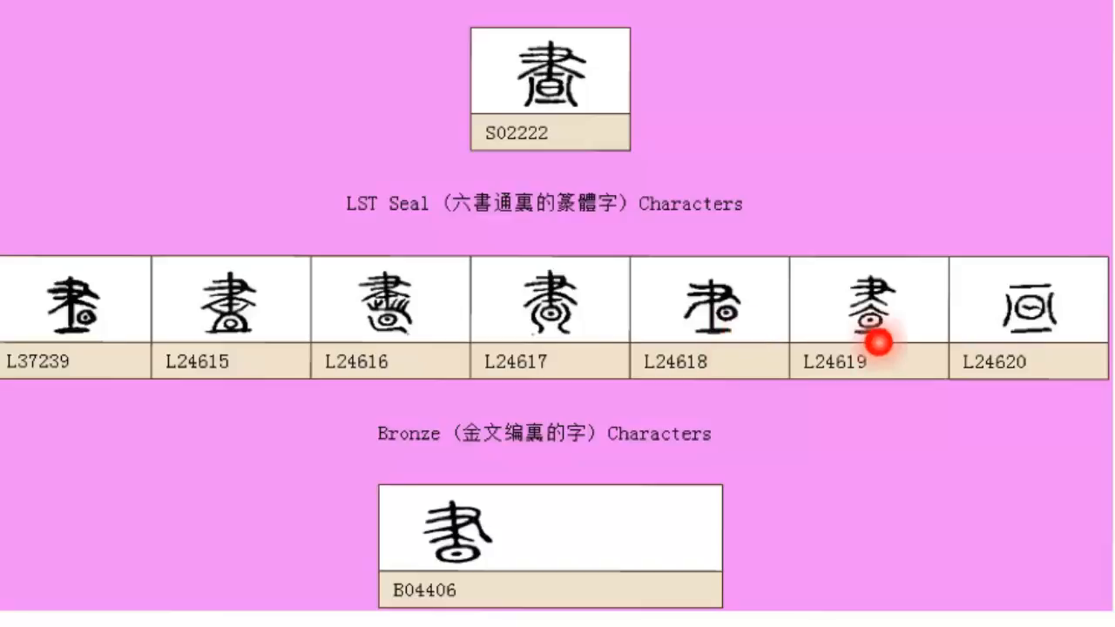
{"action": "mouse_move", "coordinate": [1033, 329]}
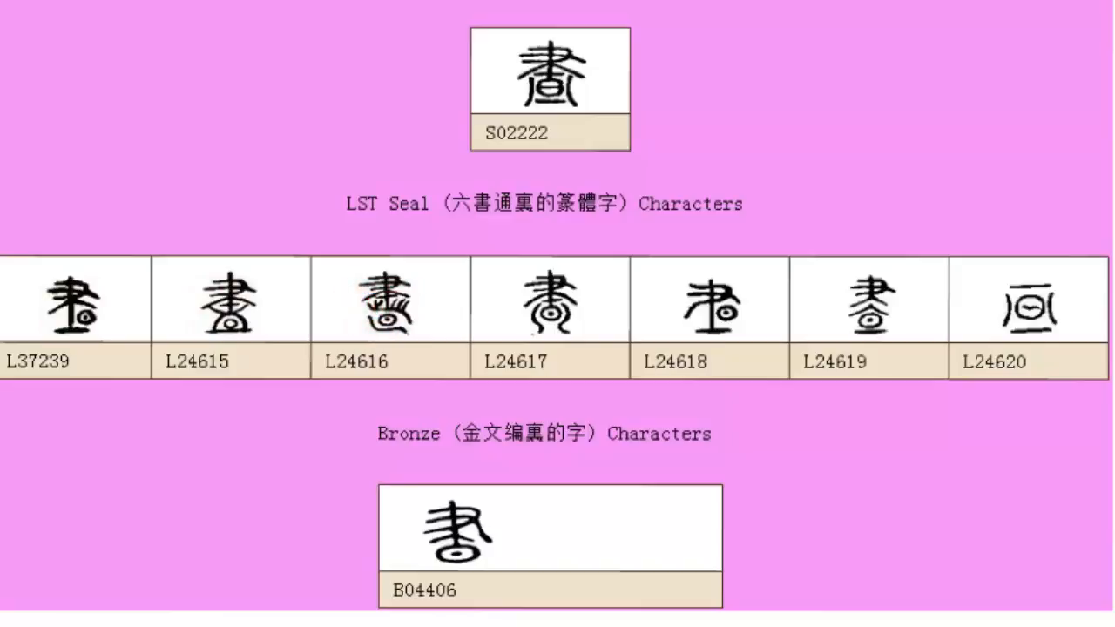
{"action": "left_click", "coordinate": [688, 312]}
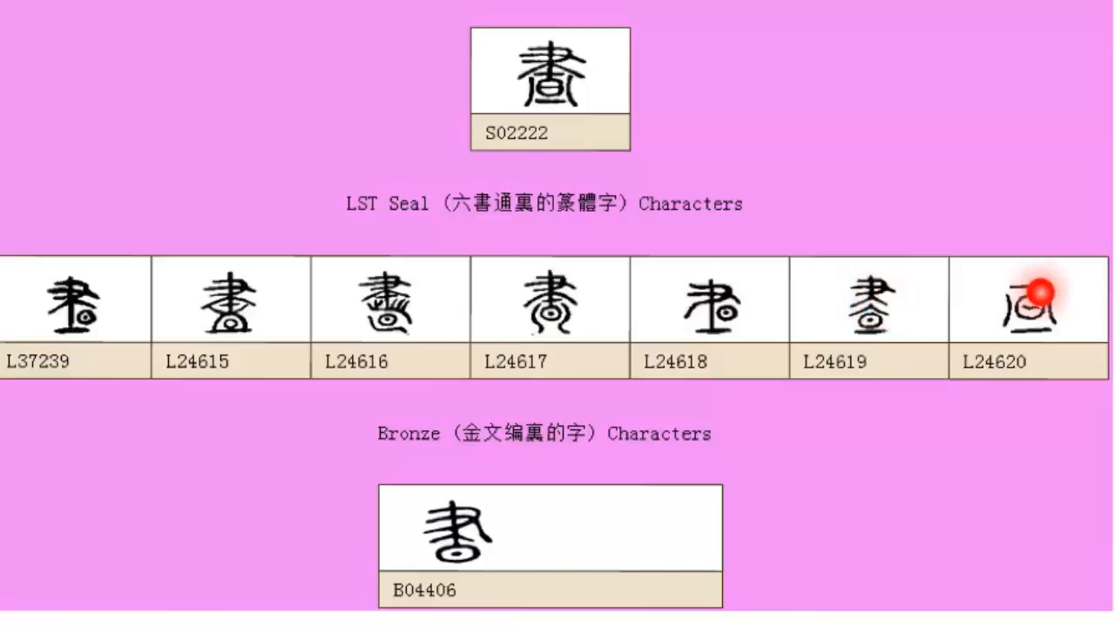
{"action": "mouse_move", "coordinate": [479, 540]}
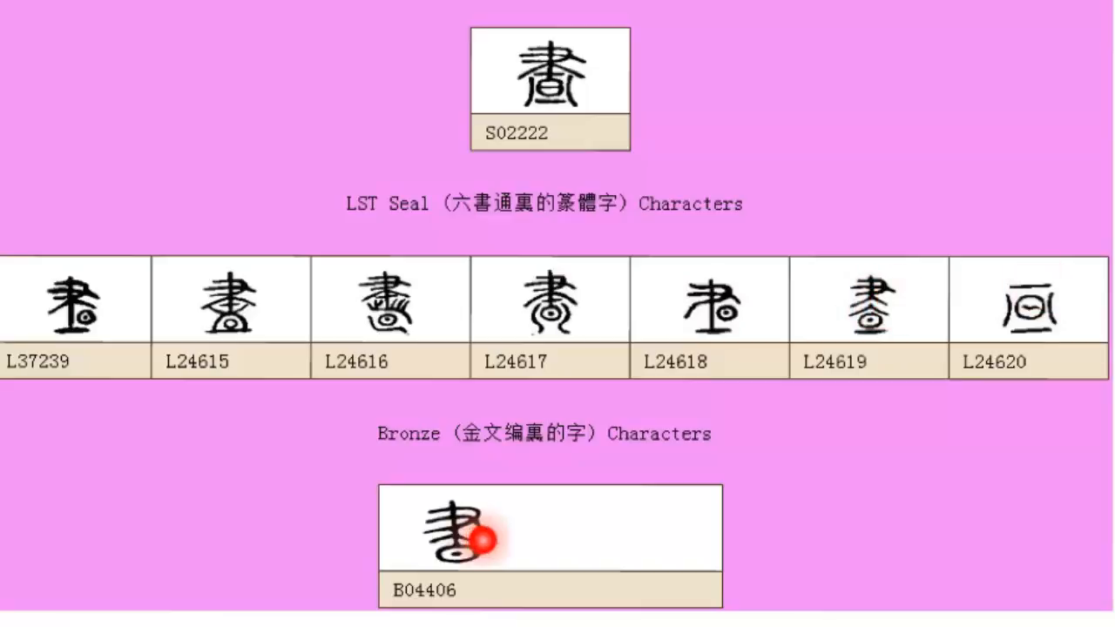
{"action": "mouse_move", "coordinate": [484, 540]}
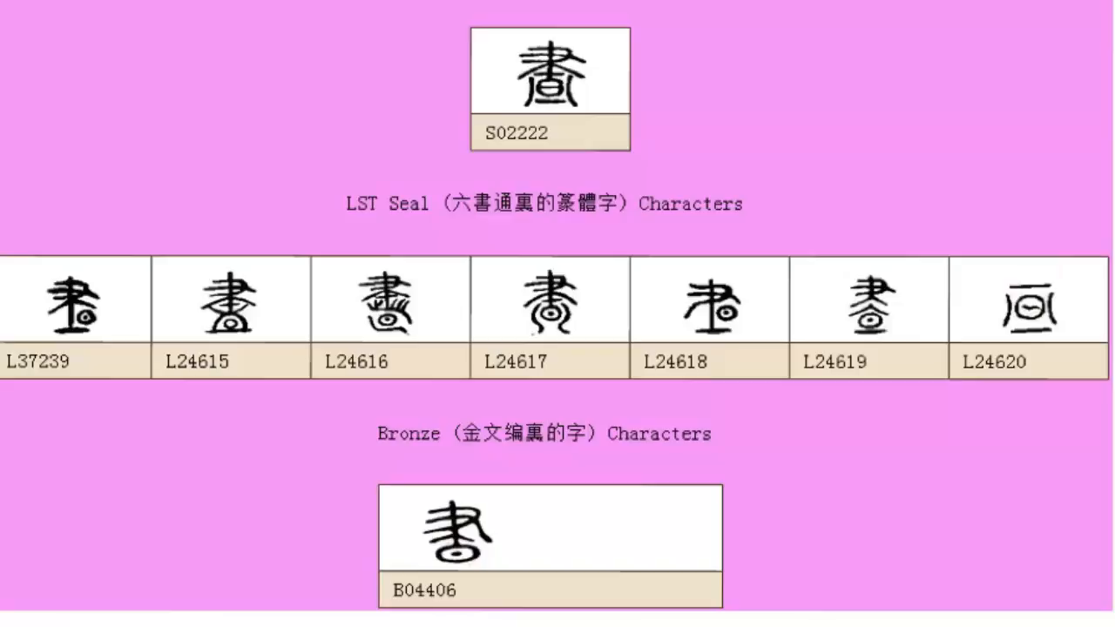
{"action": "left_click", "coordinate": [588, 71]}
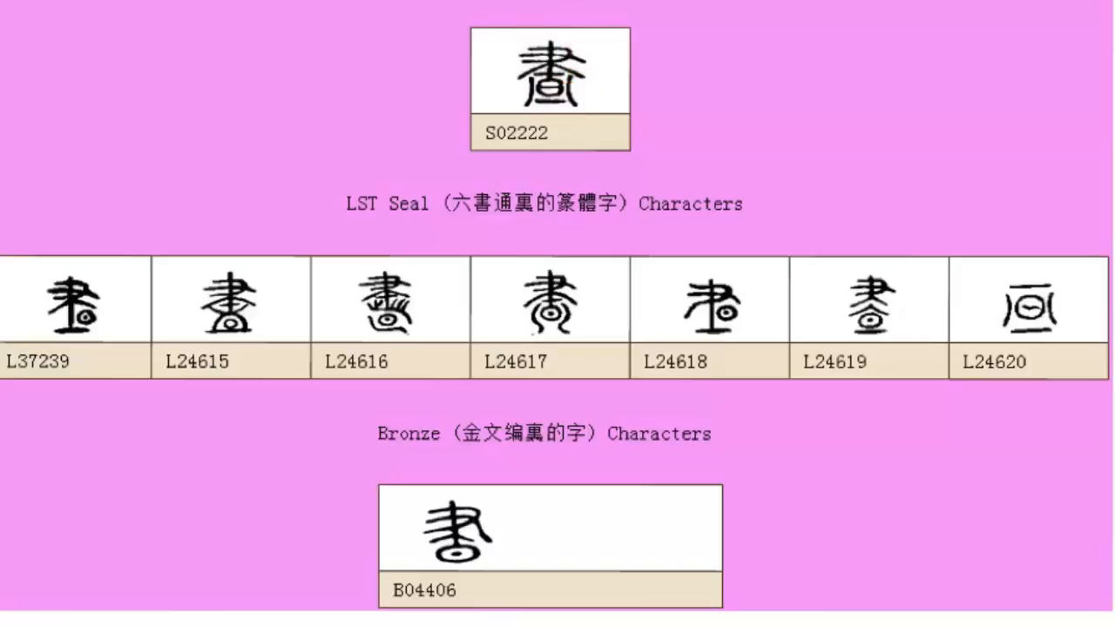
{"action": "left_click", "coordinate": [568, 107]}
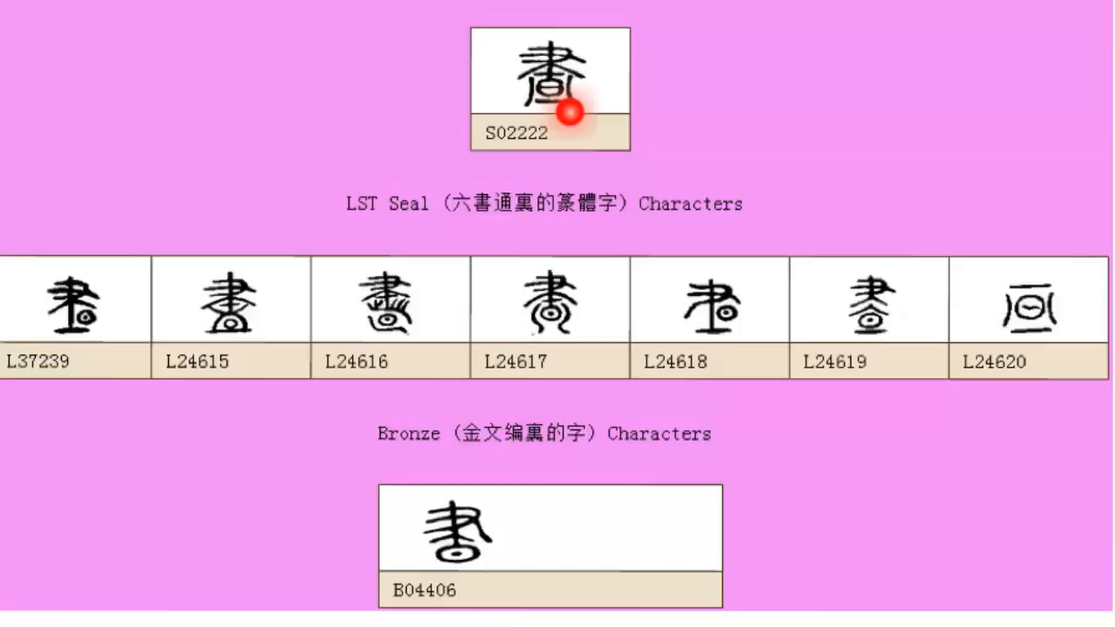